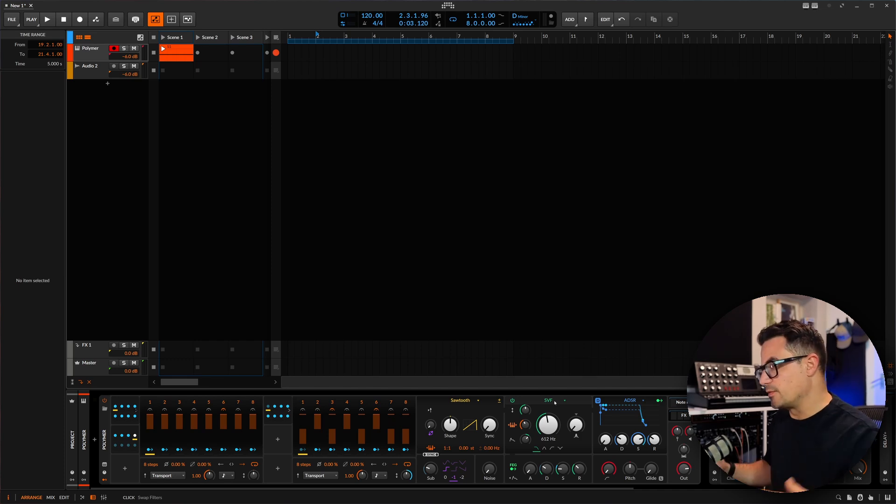
{"action": "mouse_move", "coordinate": [547, 426]}
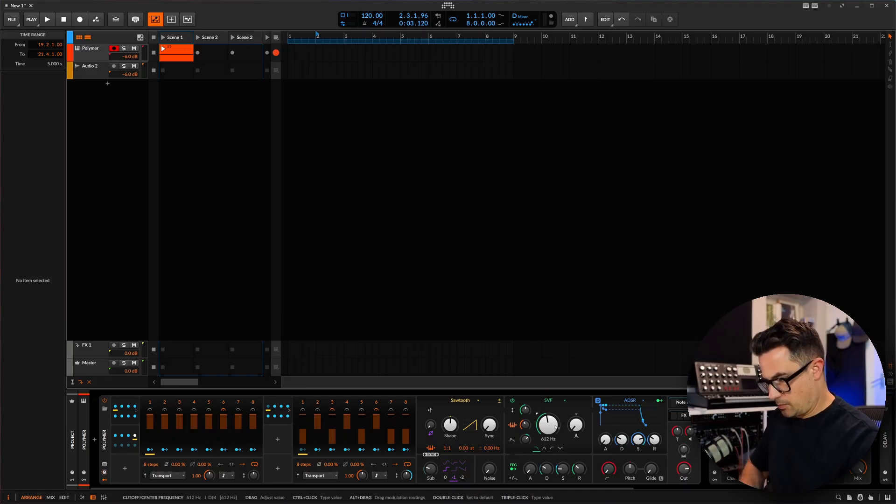
Step: Replace the SVF filter with Rasp and lower the Rasp cutoff slightly while the clip plays
{"action": "left_click", "coordinate": [47, 19]}
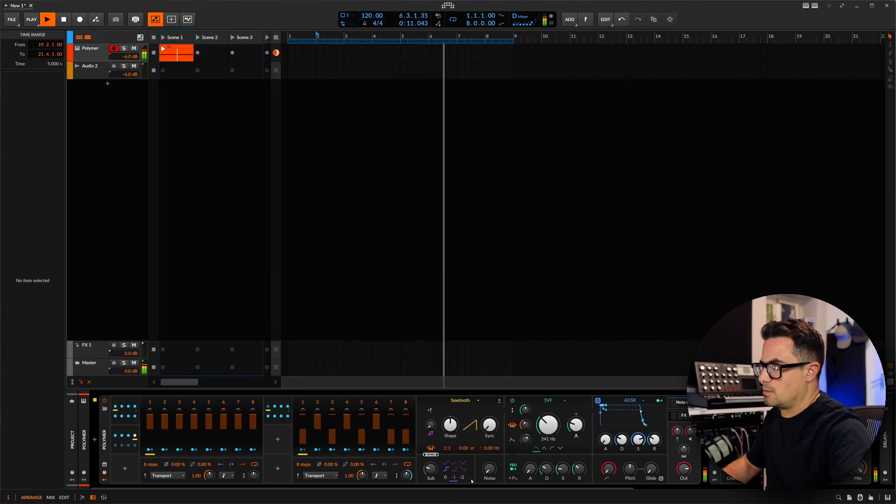
{"action": "left_click_drag", "start_coordinate": [547, 425], "coordinate": [547, 412]}
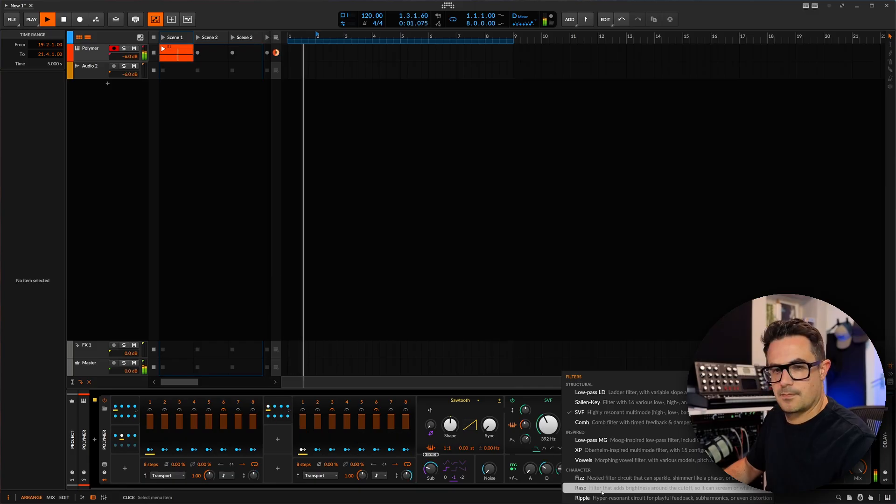
{"action": "left_click", "coordinate": [579, 488]}
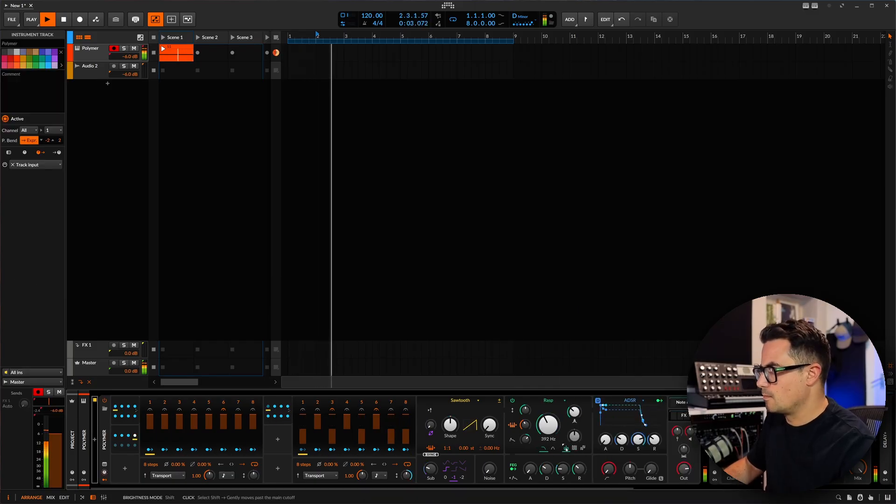
{"action": "left_click_drag", "start_coordinate": [548, 426], "coordinate": [555, 412]}
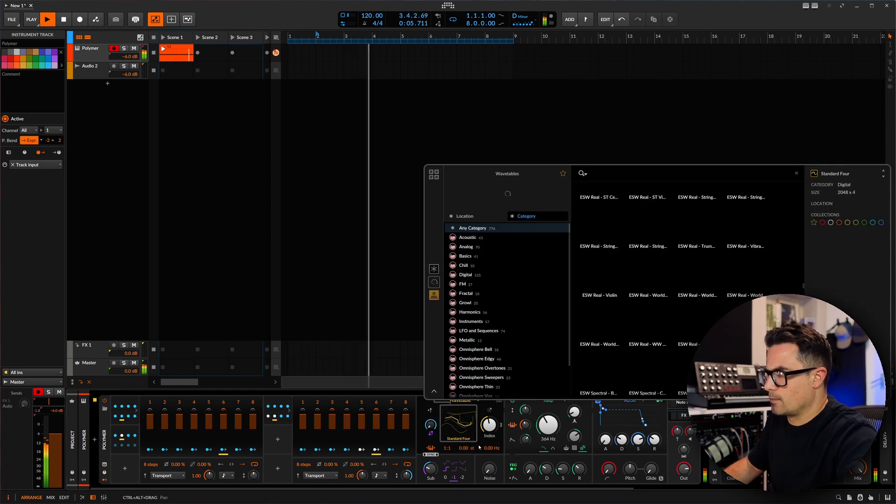
Step: Audition wavetables (Square Sync +2, SQ Bend), settle on Steps Pile and raise the Rasp cutoff to about 4.25 kHz
{"action": "left_click", "coordinate": [697, 323]}
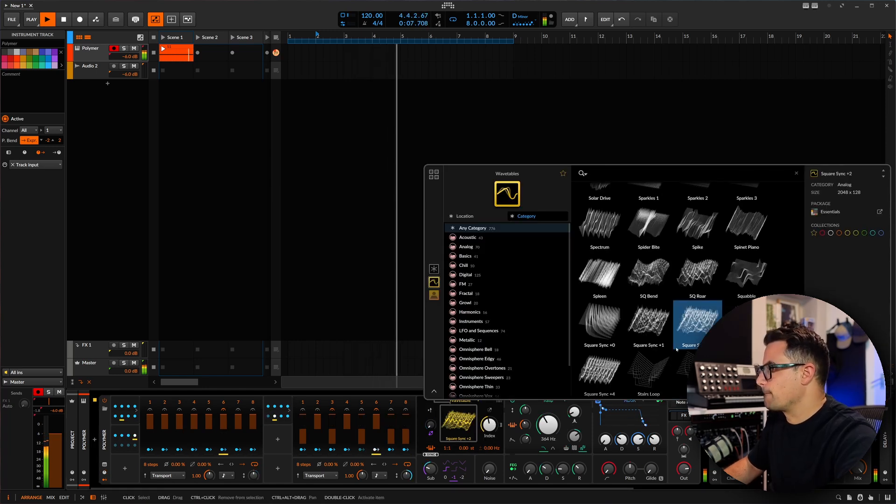
{"action": "left_click", "coordinate": [648, 276]}
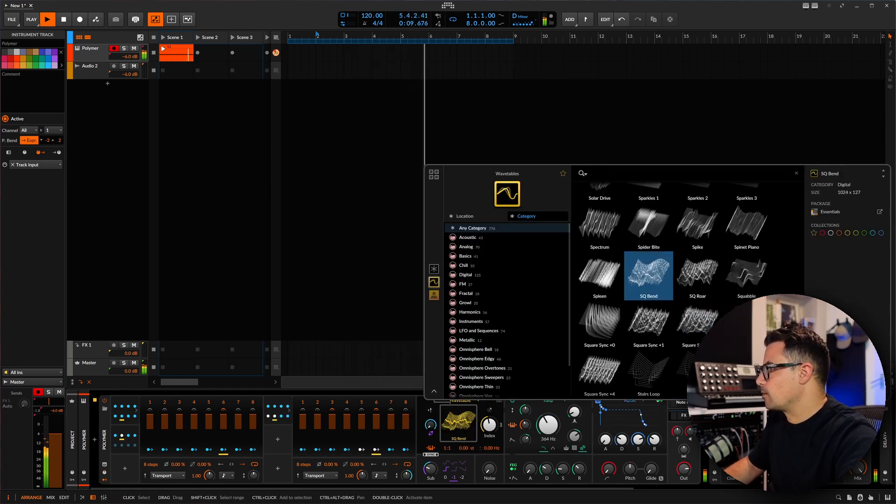
{"action": "left_click", "coordinate": [698, 291]}
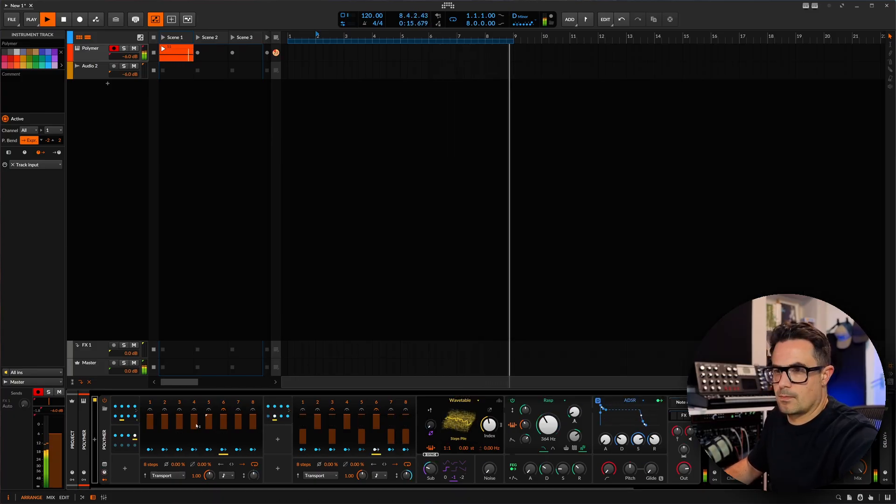
{"action": "left_click_drag", "start_coordinate": [488, 426], "coordinate": [489, 412]}
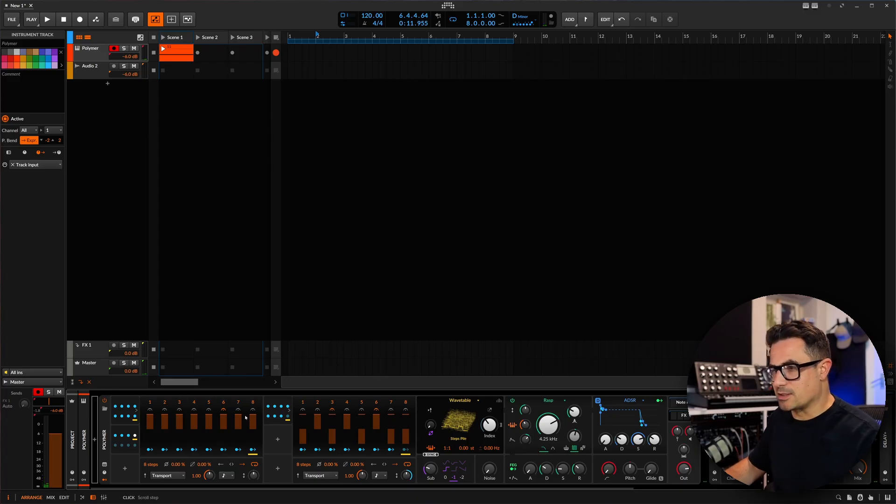
Step: Add a Stack Spread modulator mapped to pan, spreading voices evenly from -1 to +1
{"action": "left_click", "coordinate": [278, 440]}
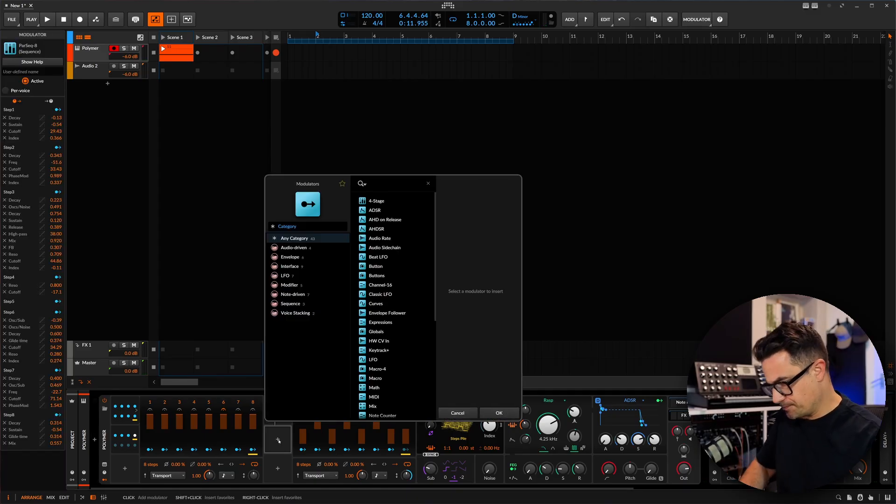
{"action": "type", "text": "vo"}
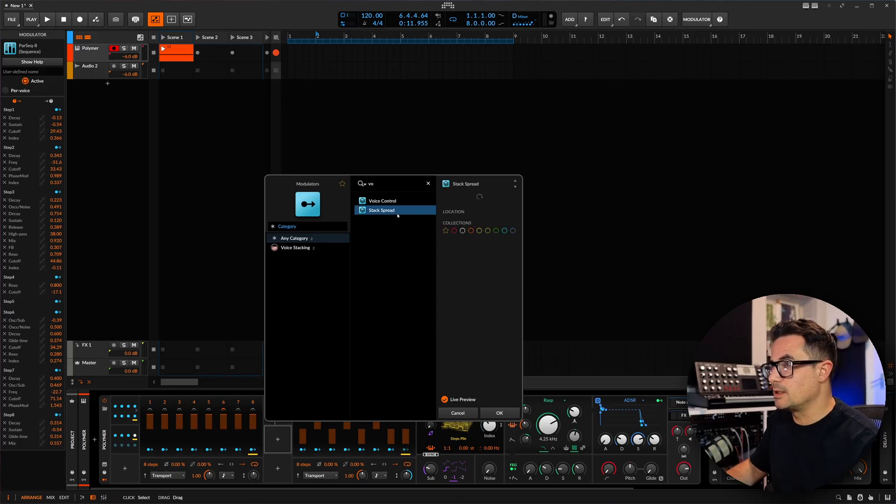
{"action": "left_click", "coordinate": [457, 413]}
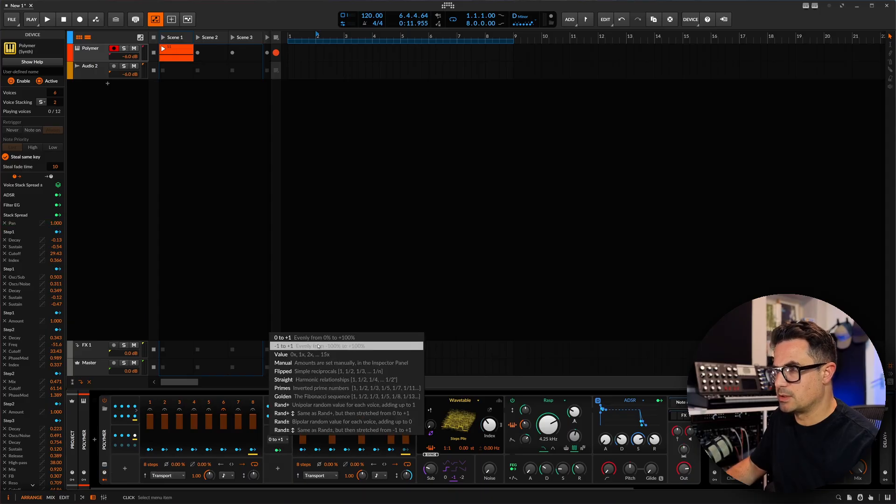
{"action": "left_click", "coordinate": [317, 345]}
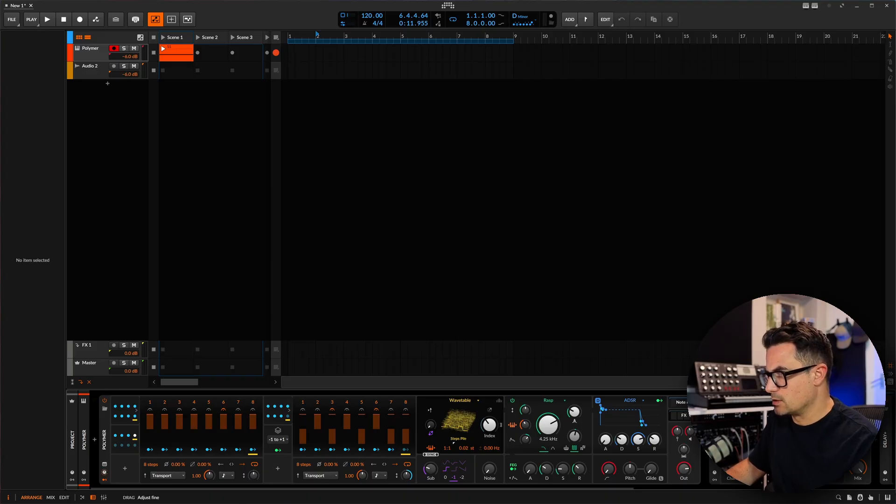
Step: Set the wavetable oscillator to 3 Focused unison voices, adjust detune and drop the Rasp cutoff near 309 Hz
{"action": "left_click", "coordinate": [479, 400]}
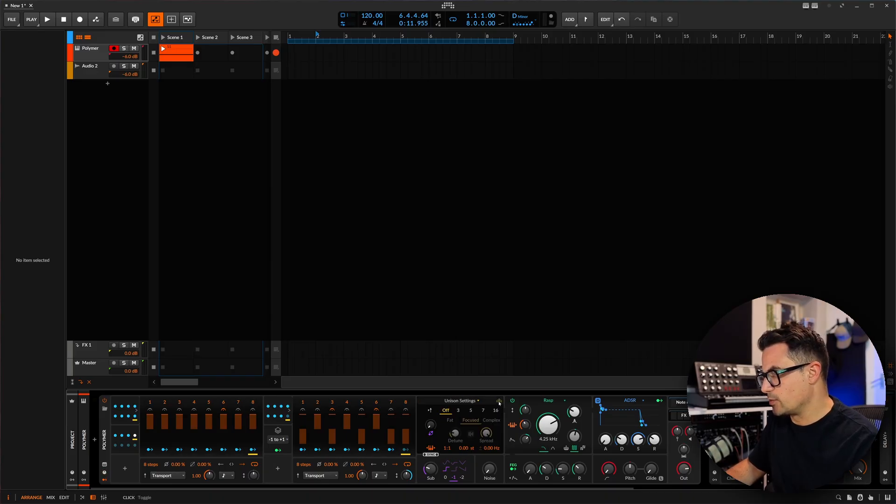
{"action": "left_click", "coordinate": [458, 411]}
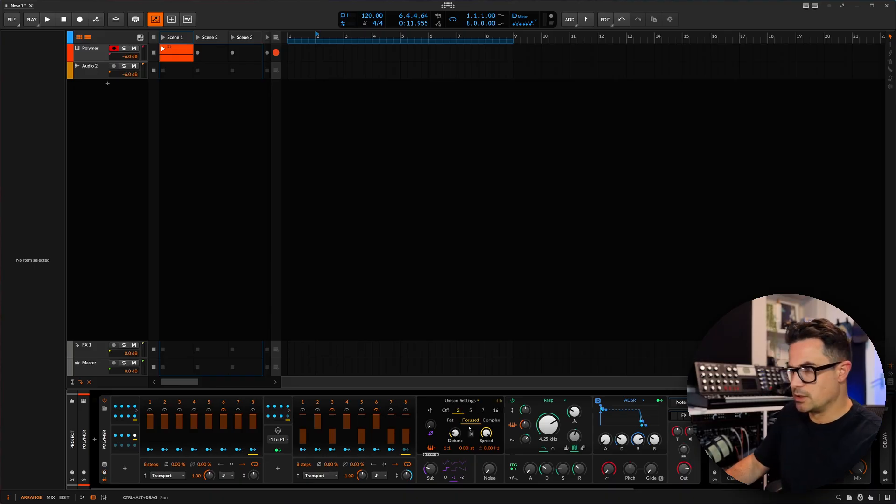
{"action": "left_click", "coordinate": [47, 20]}
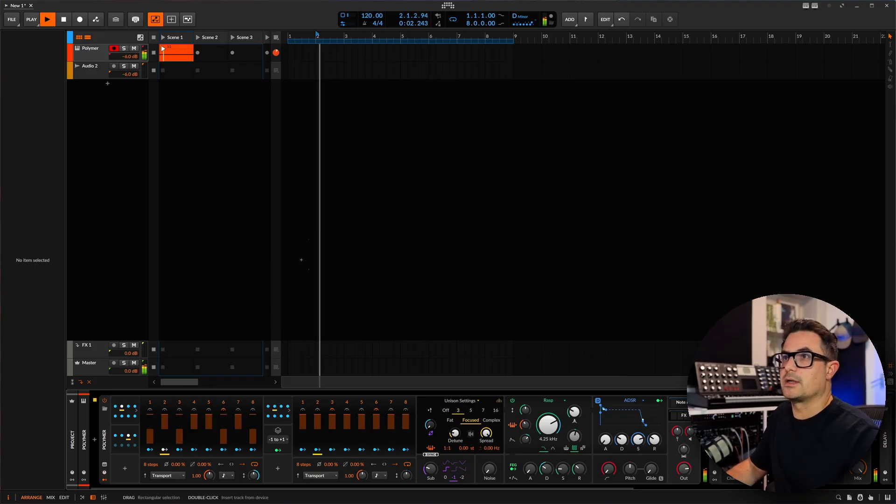
{"action": "left_click_drag", "start_coordinate": [455, 432], "coordinate": [455, 423]}
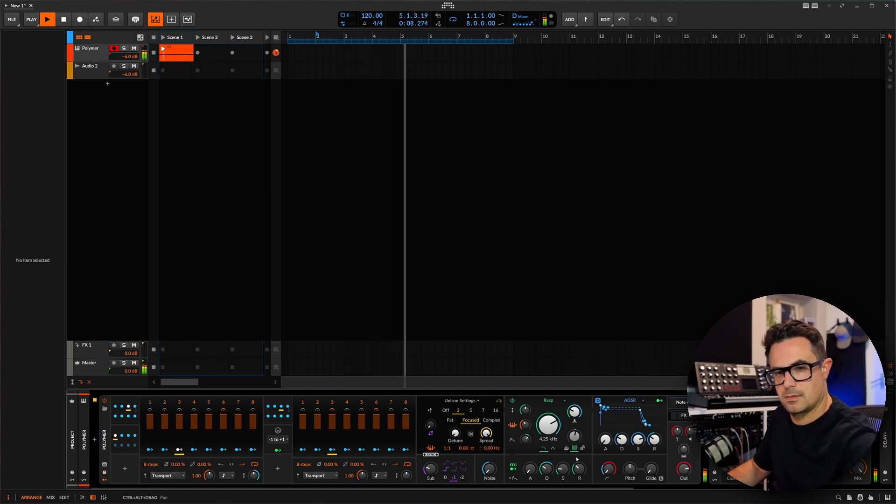
{"action": "left_click_drag", "start_coordinate": [548, 423], "coordinate": [548, 440]}
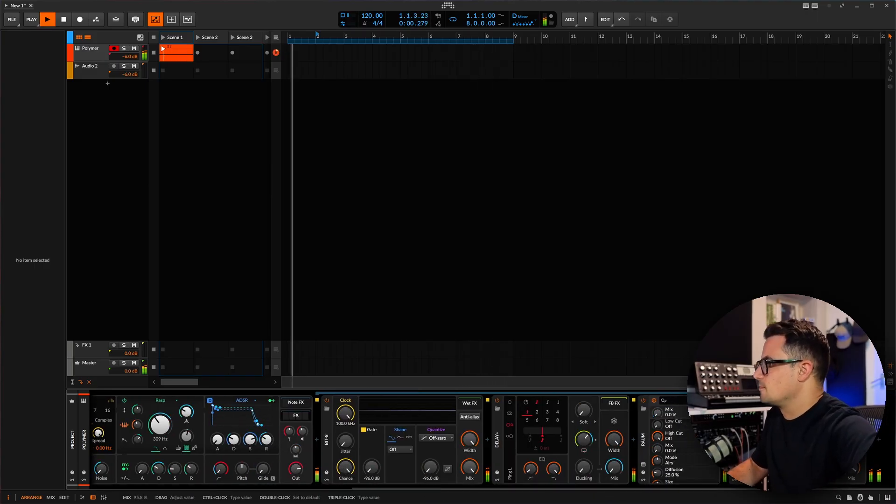
{"action": "left_click", "coordinate": [46, 19]}
{"action": "type", "text": "raum"}
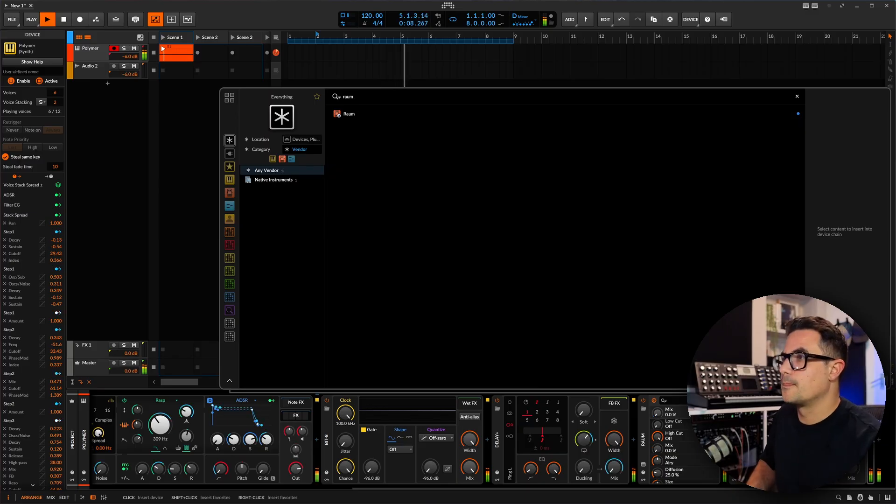
{"action": "double_click", "coordinate": [350, 113]}
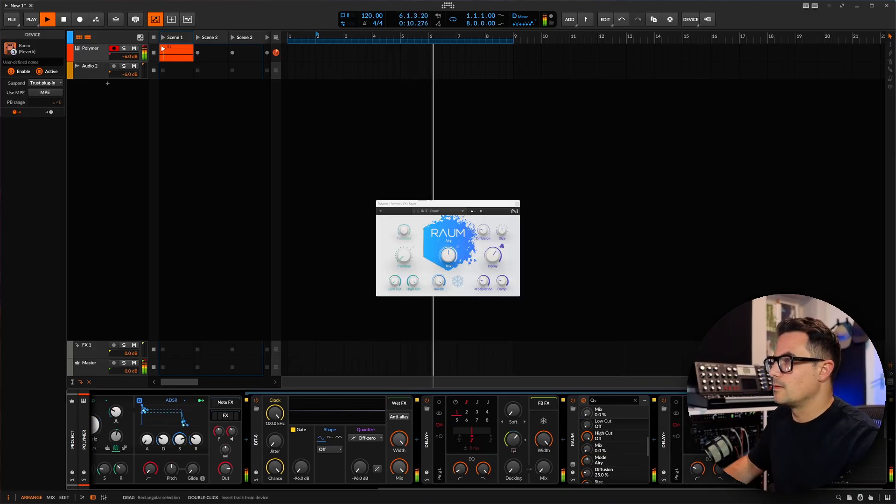